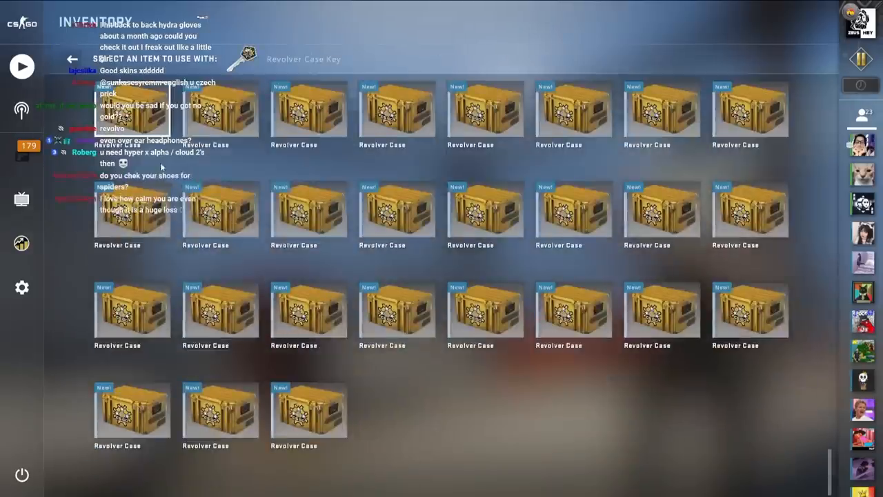
# Play the hydra gloves unboxing video through the Driver Gloves | Convoy reveal, then resume playback
pyautogui.click(131, 109)
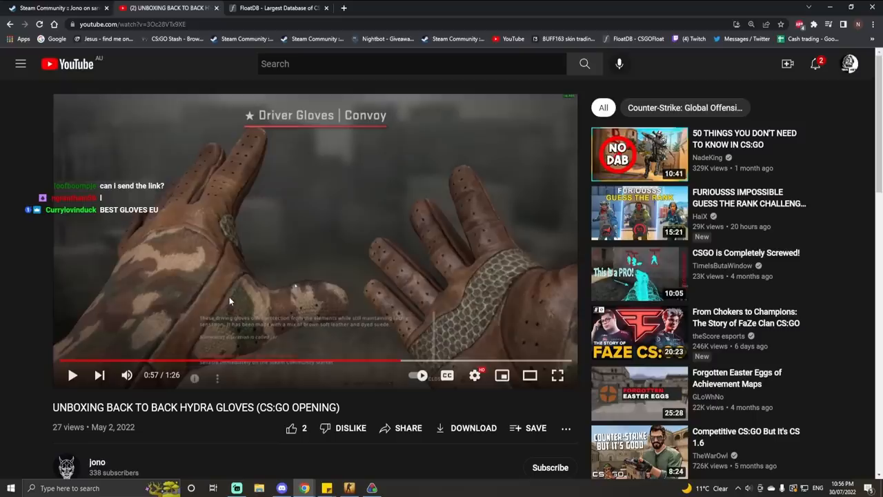
pyautogui.click(71, 374)
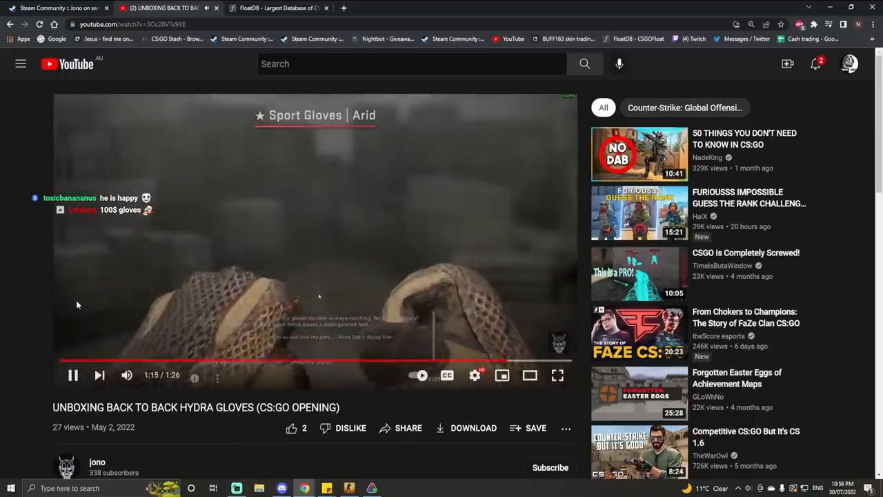
# Pause the unboxing video at 1:20 on the Sport Gloves | Arid reveal
pyautogui.click(72, 375)
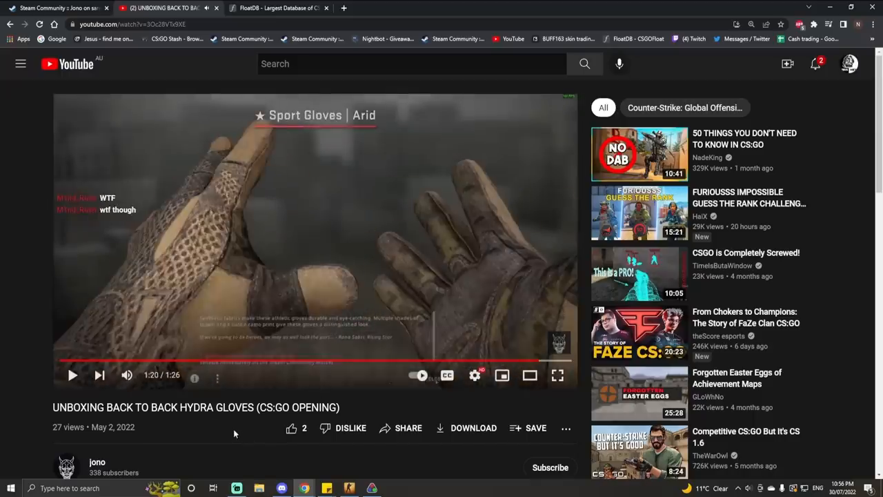